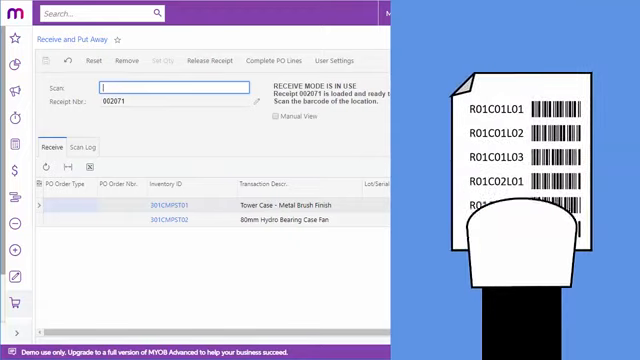
Focus the Scan box to scan a location for receipt 002071.
left_click(520, 104)
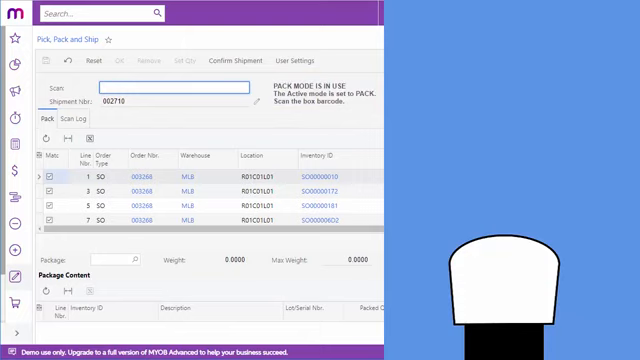
Scan box barcode LRG for shipment 002710.
type("LRG")
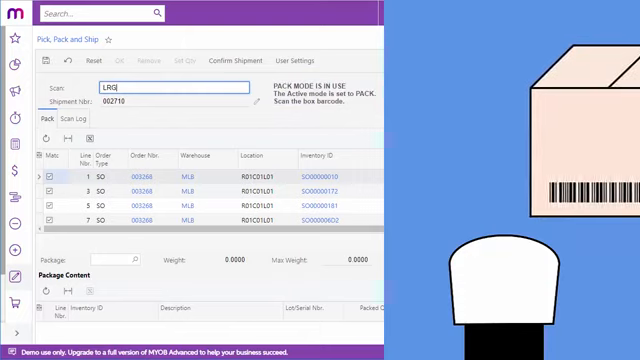
key("Return")
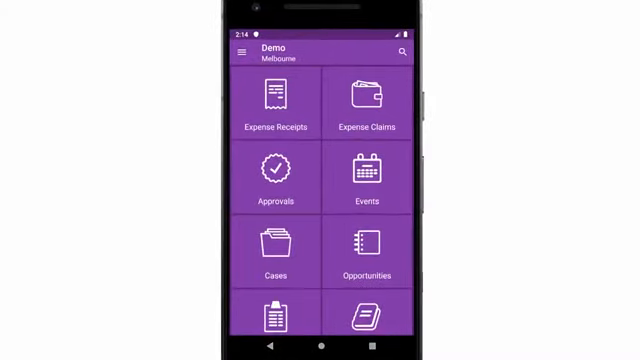
Scroll down the mobile home screen toward Pick, Pack and Ship.
scroll("down", 3)
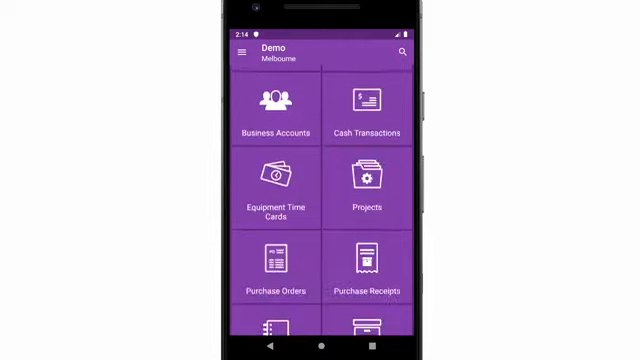
scroll("down", 3)
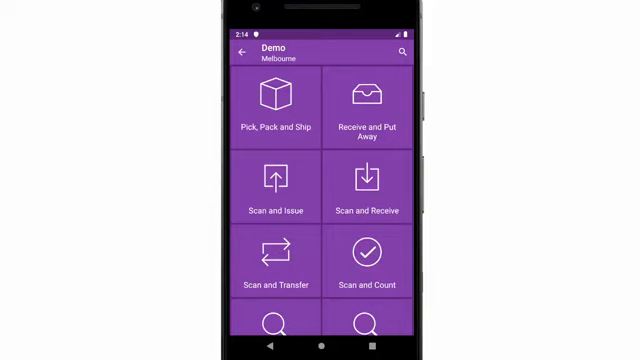
scroll("down", 3)
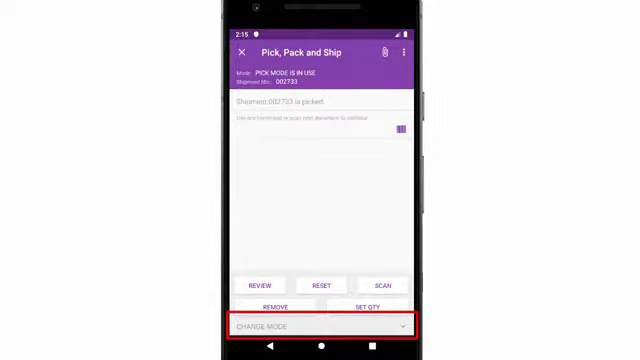
Review the picked items for shipment 002733 and return to the shipment.
left_click(380, 285)
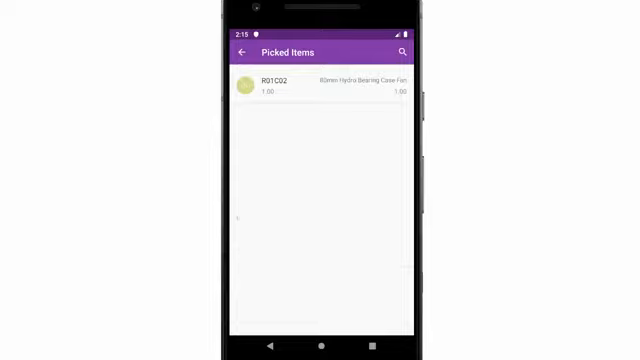
left_click(243, 52)
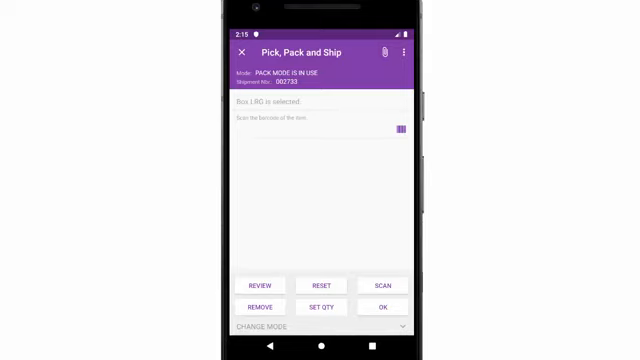
Confirm shipment 002733, then view box LRG's package content (301CMPST02, quantity 1).
left_click(381, 308)
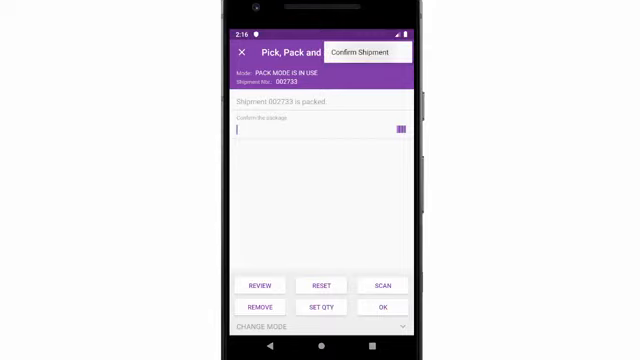
left_click(362, 51)
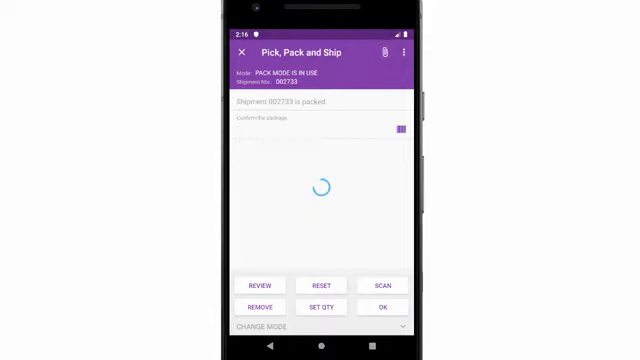
left_click(379, 304)
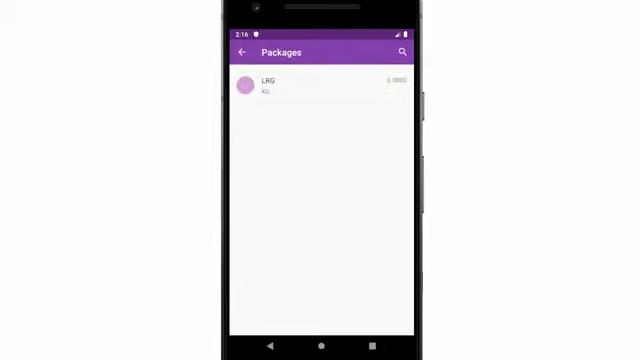
left_click(320, 85)
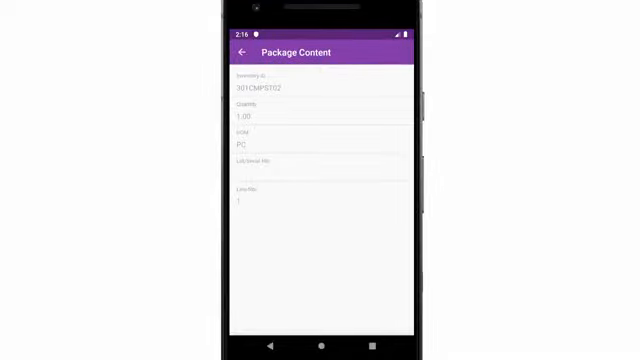